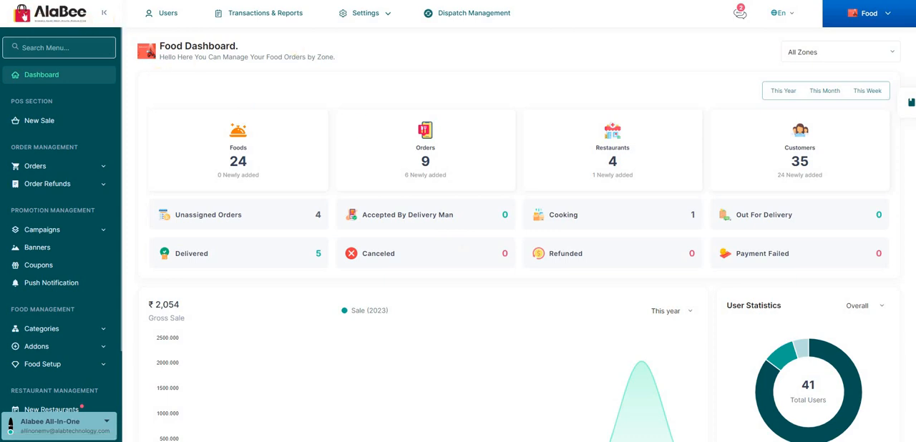
- Navigate from the dashboard via Settings > 3rd Party to the Payment Gateway Setup page
click(364, 13)
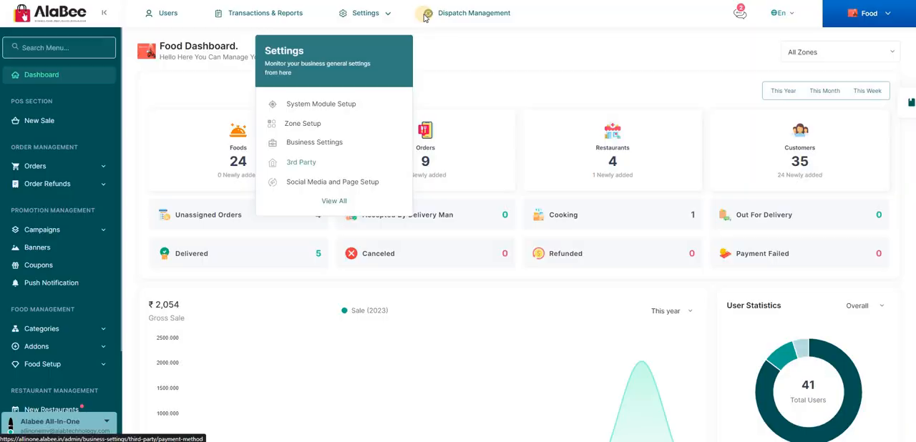
click(301, 162)
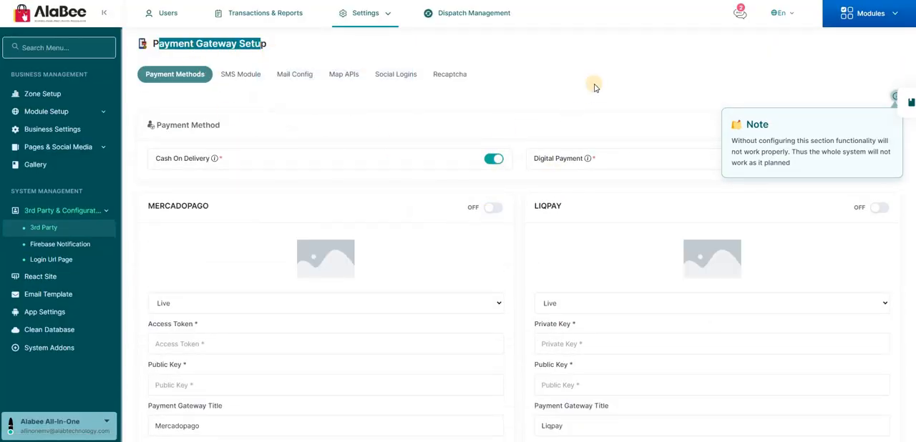
- Enable Digital Payment and move down to the PAYTM gateway card
click(871, 159)
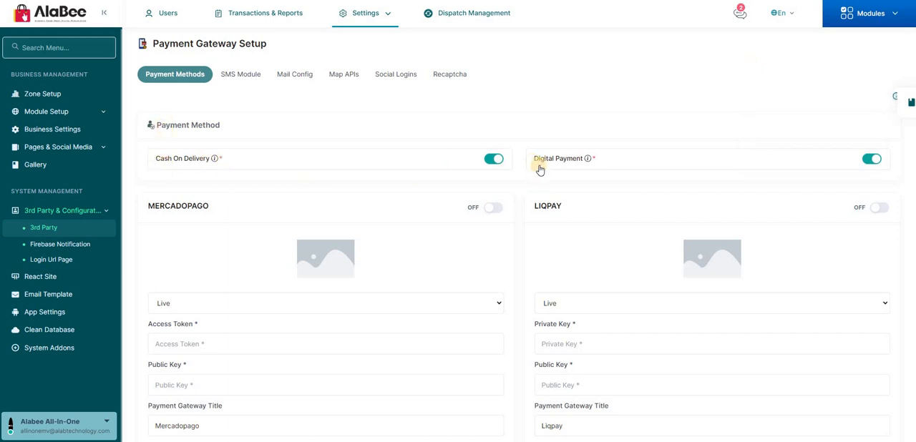
mouse_move(598, 95)
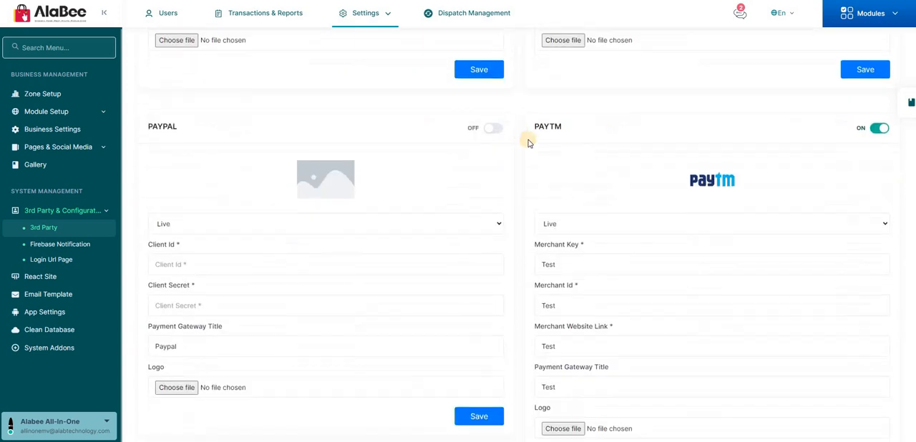
scroll(down, 3)
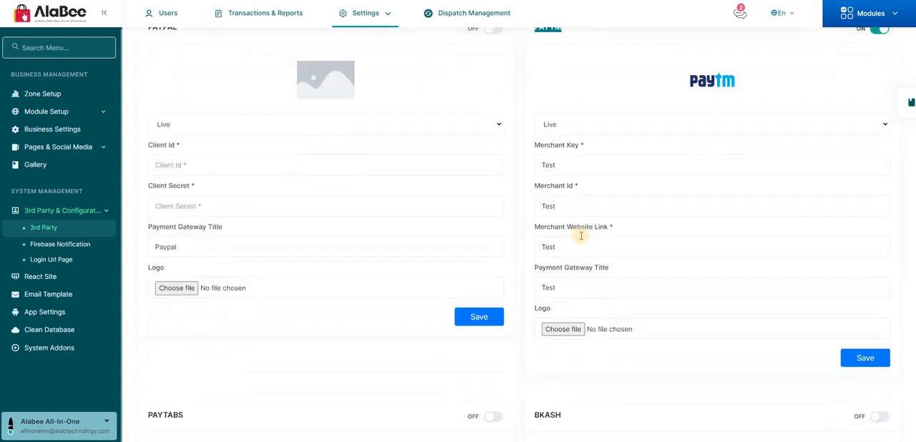
scroll(down, 3)
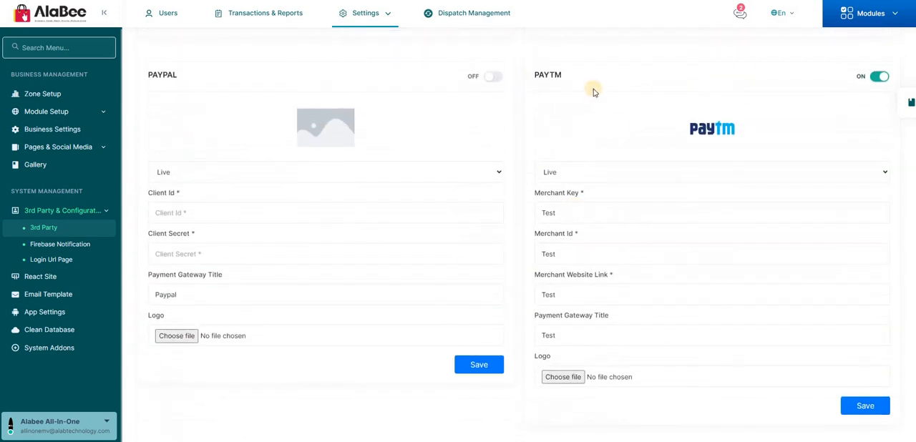
double_click(546, 74)
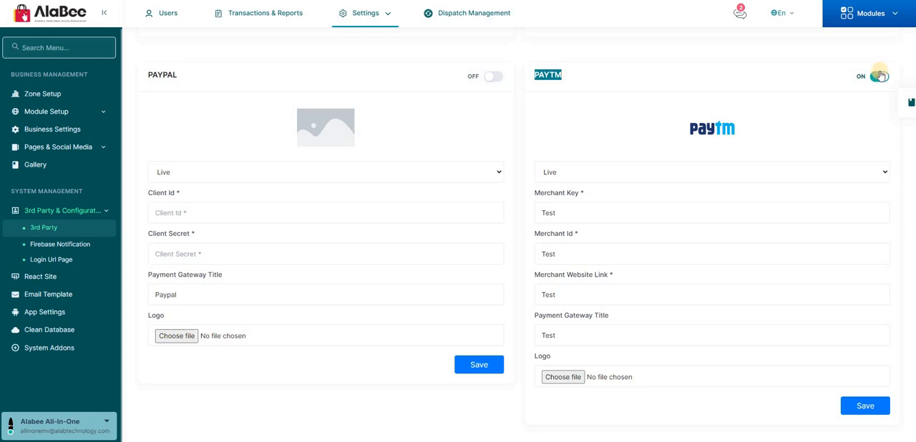
- Enable the Paytm gateway and attach a logo image to it
click(873, 77)
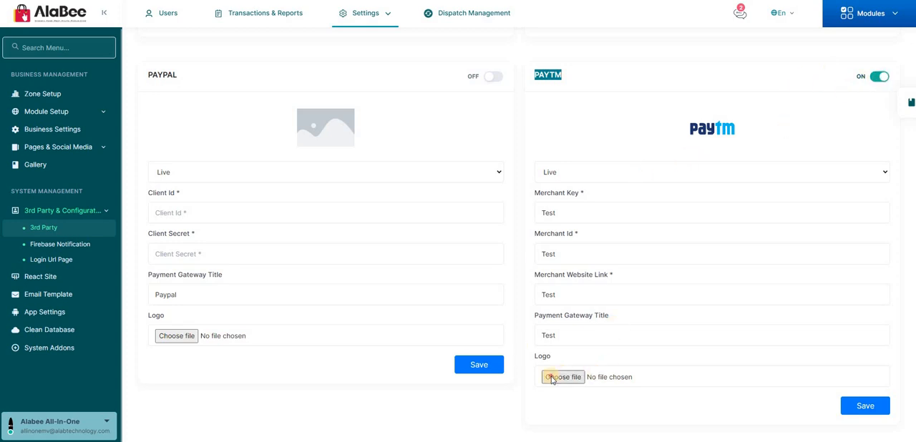
click(562, 378)
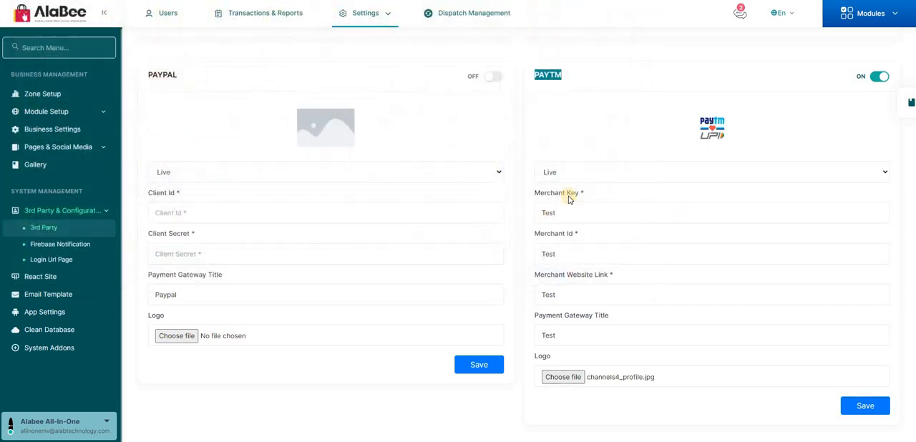
click(711, 172)
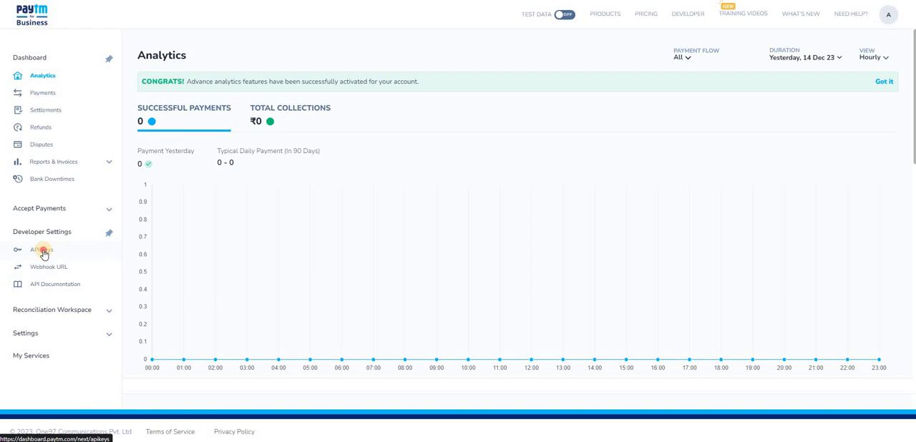
- View the merchant's Test API Details on the Paytm Business API Keys page
click(41, 249)
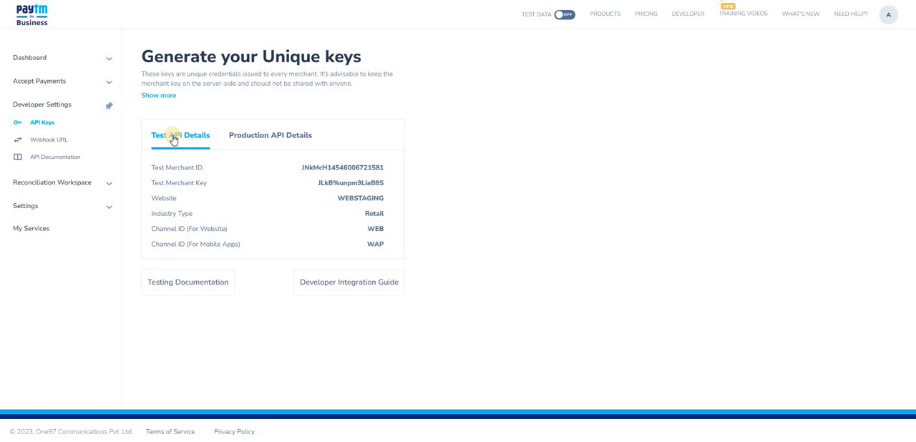
mouse_move(255, 135)
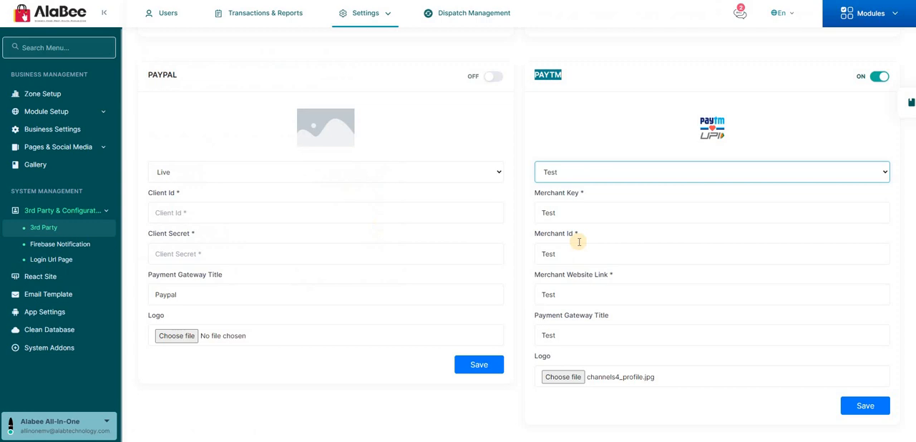
double_click(547, 253)
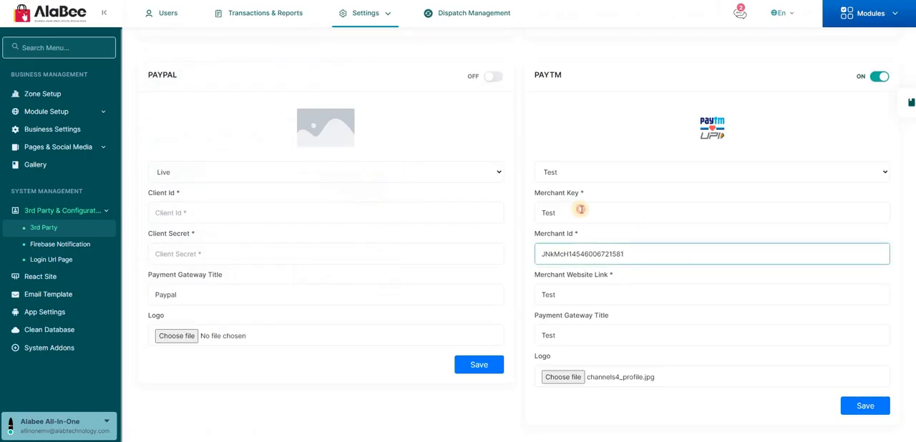
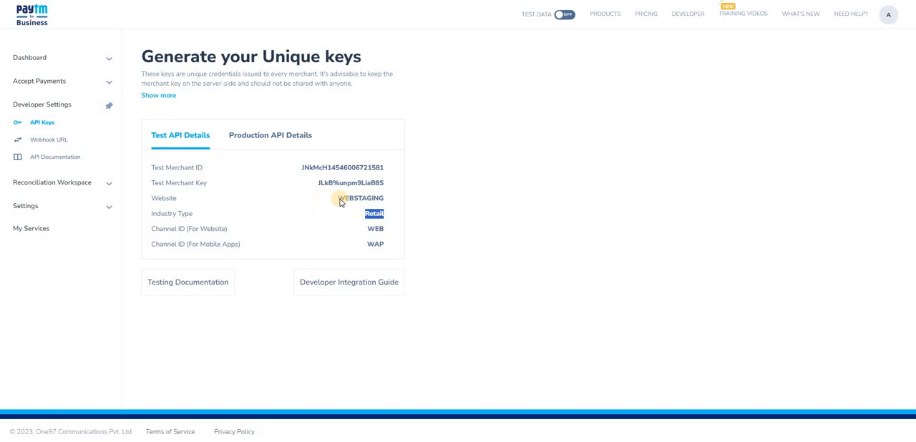
- Select the Website value WEBSTAGING in Paytm Business test API details to copy it
double_click(358, 198)
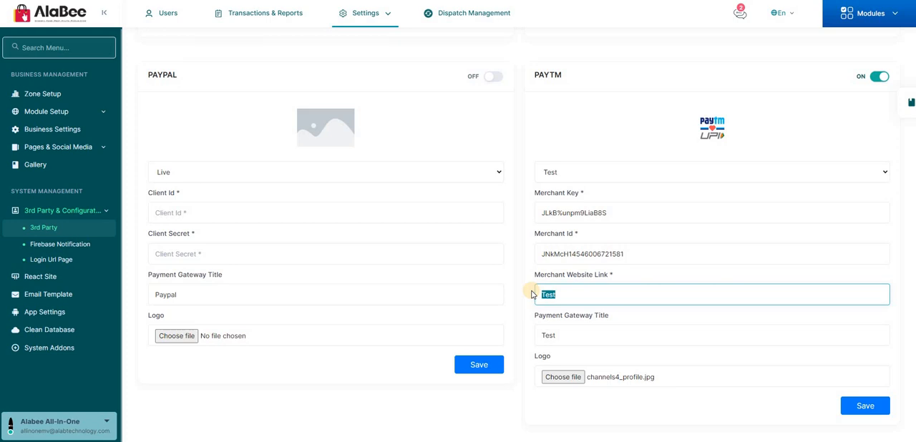
- Set Merchant Website Link to WEBSTAGING and the gateway title to 'PayTM - Digital Payment'
text(WEBSTAGING)
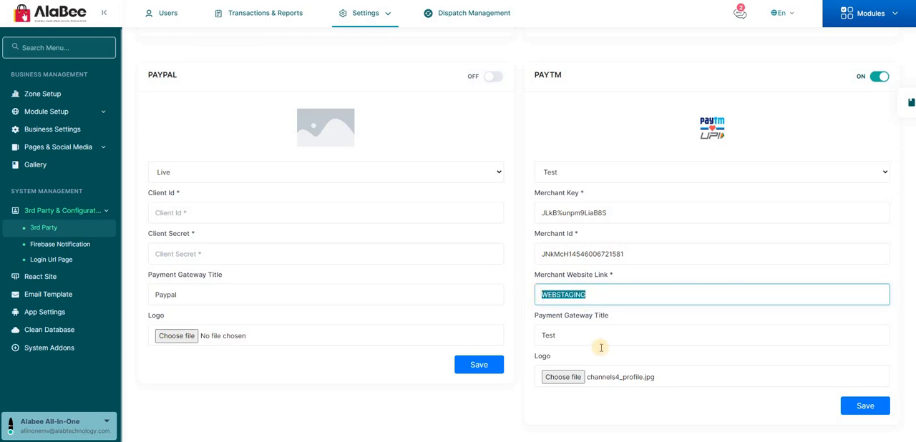
click(711, 334)
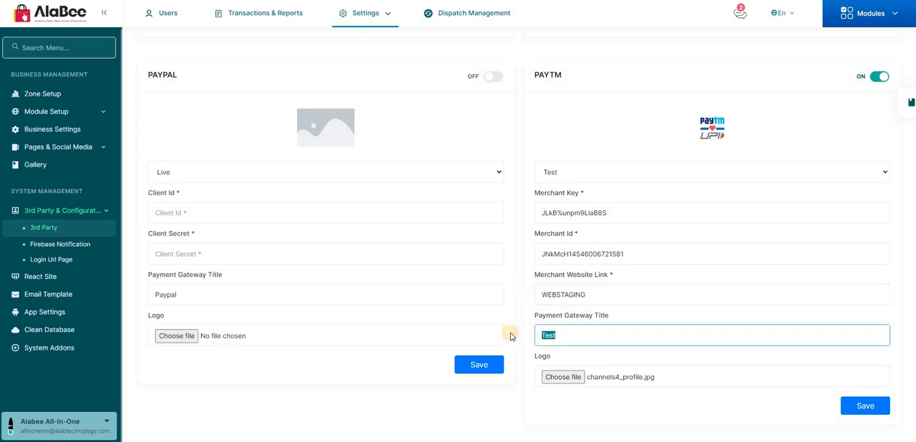
text(p)
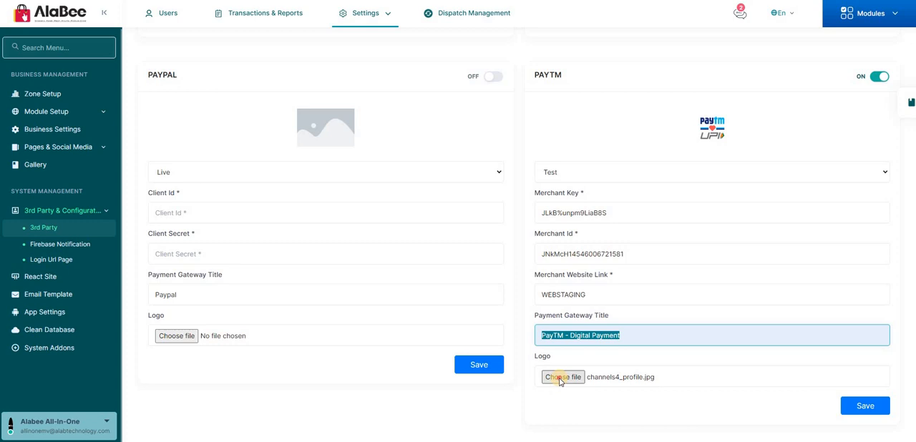
- Recheck the Paytm logo picker and Test mode setting before saving
click(564, 378)
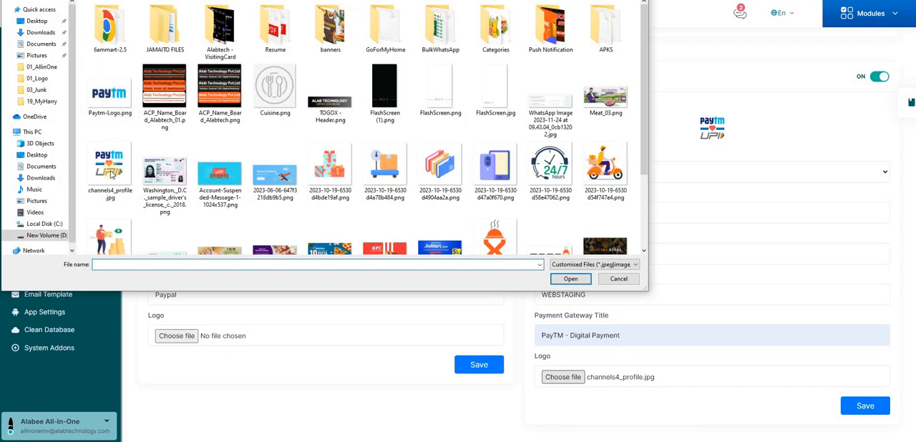
click(618, 279)
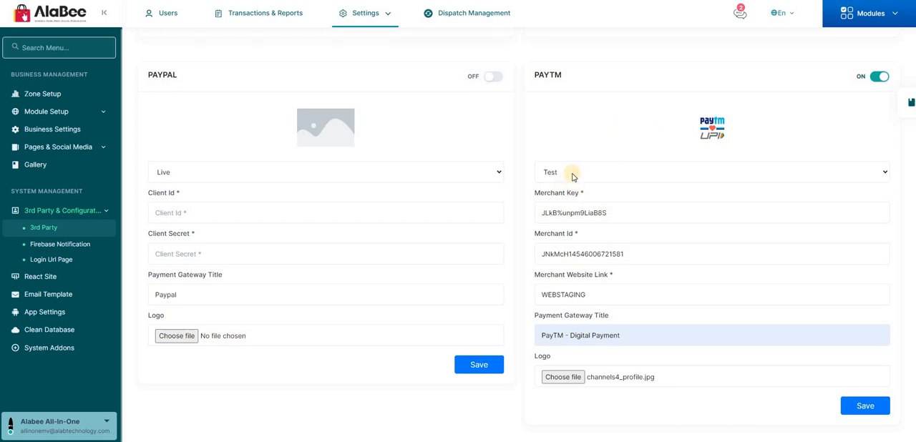
click(710, 172)
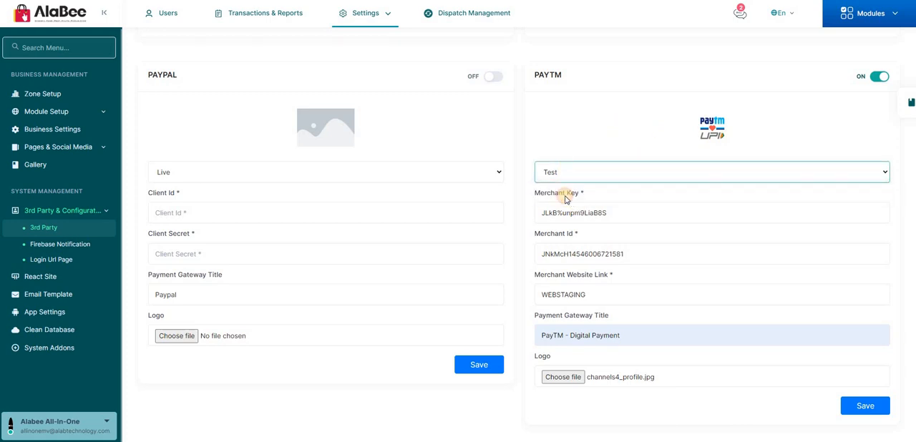
click(864, 407)
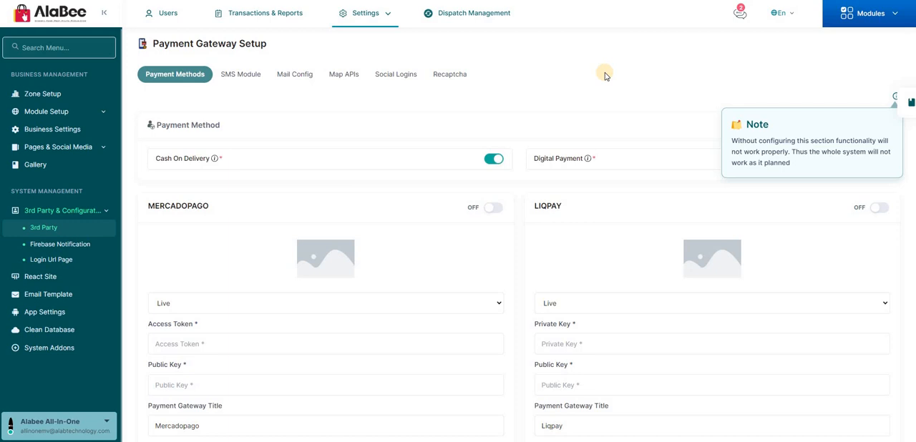
- Dismiss the configuration Note popup on the reloaded Payment Gateway Setup page
click(871, 159)
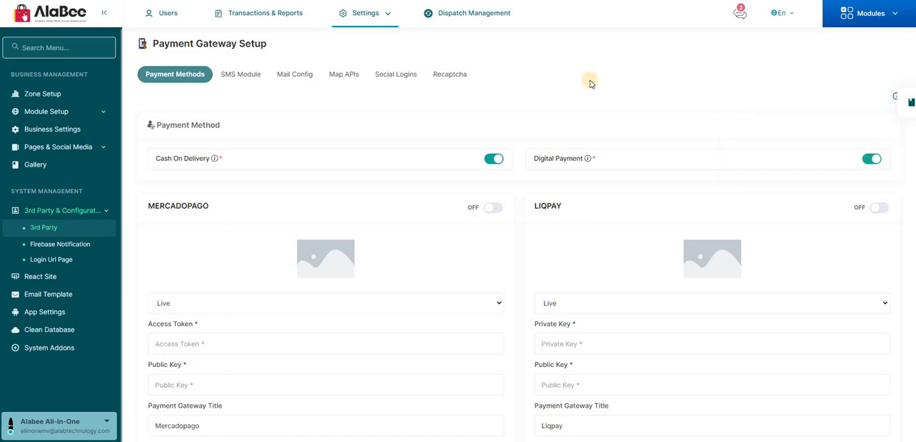
mouse_move(581, 56)
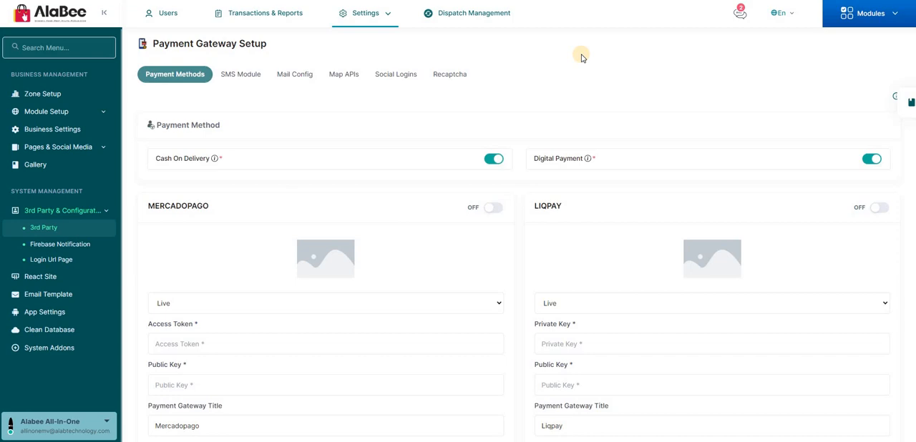